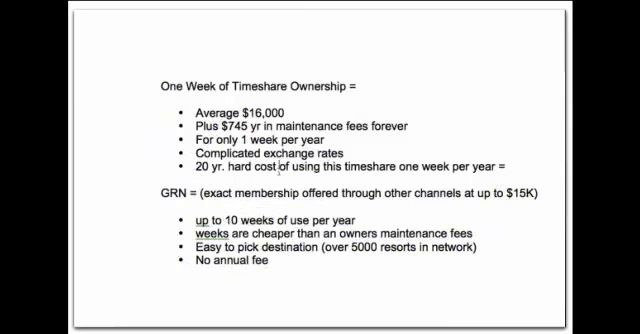
Note '299-799 WEEK!!!!' then draft a '1K 2,995 retail (NOT AFFILIATE)' line and erase it
{"action": "scroll", "scroll_direction": "down", "scroll_amount": 3}
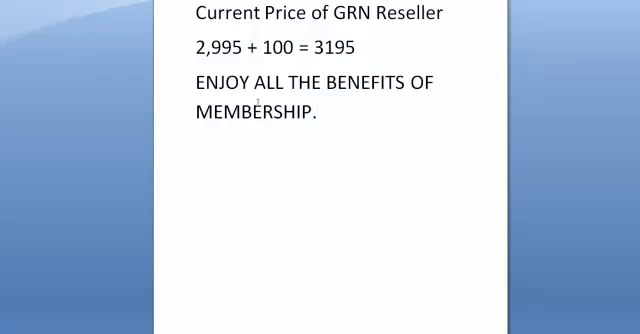
{"action": "type", "text": "299-799 WEEK!!!!"}
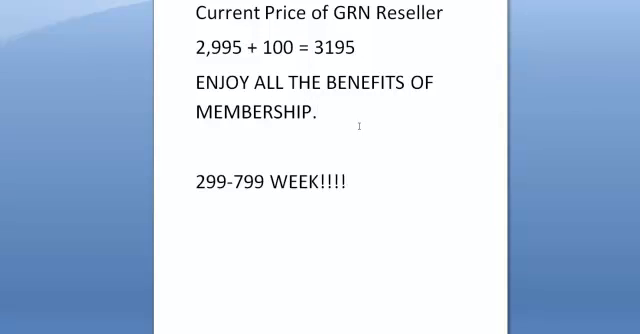
{"action": "left_click", "coordinate": [196, 242]}
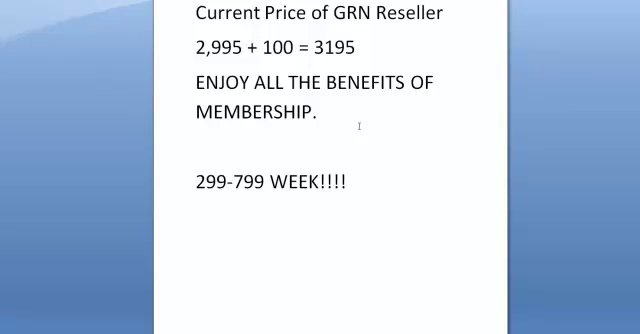
{"action": "type", "text": "1K"}
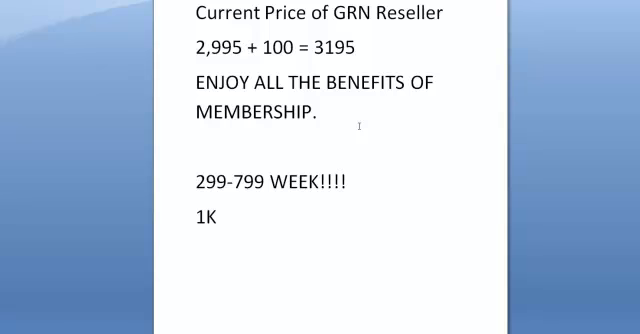
{"action": "type", "text": "2,995"}
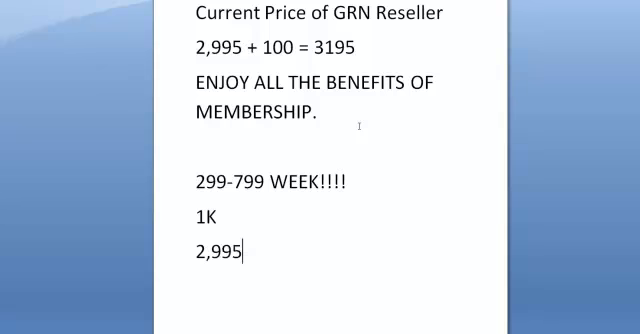
{"action": "type", "text": "retail"}
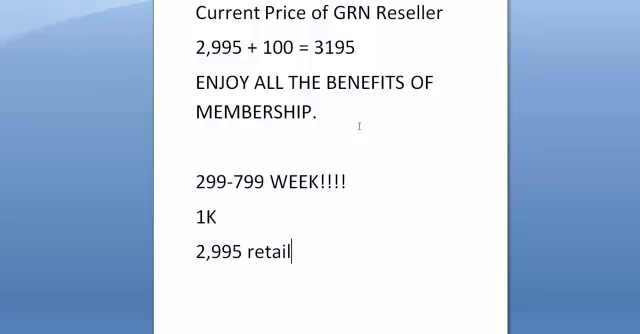
{"action": "type", "text": "(NOT AFFI"}
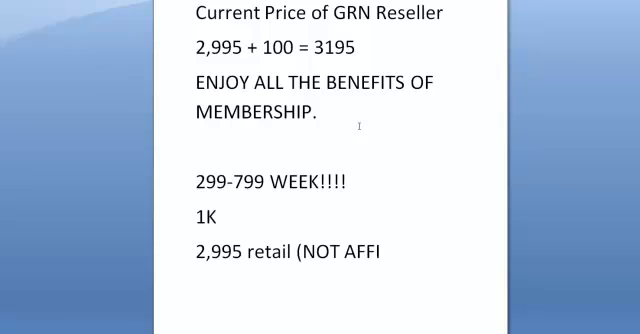
{"action": "type", "text": "LIATE)"}
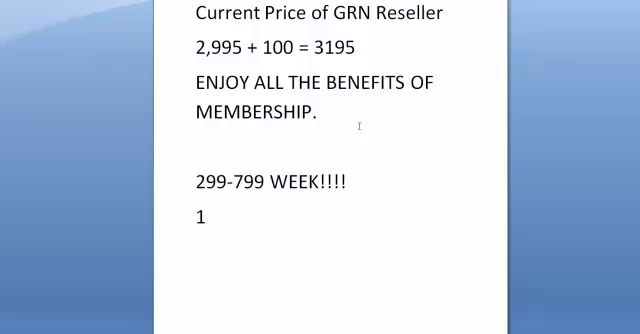
{"action": "key", "text": "Backspace"}
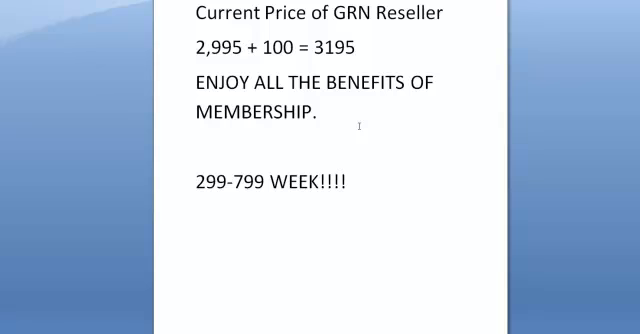
Write '1K commission 2,995' instead and scroll to the JOIN BEFORE DECEMBER 15th page
{"action": "type", "text": "1K co"}
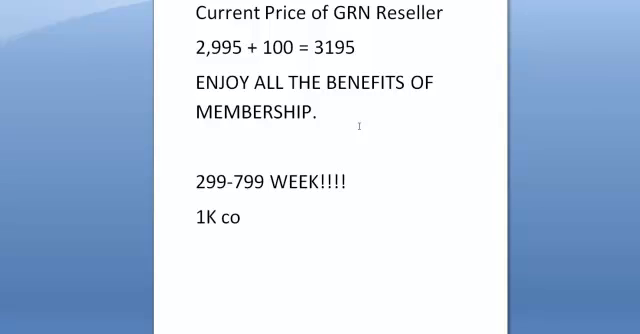
{"action": "type", "text": "mmission"}
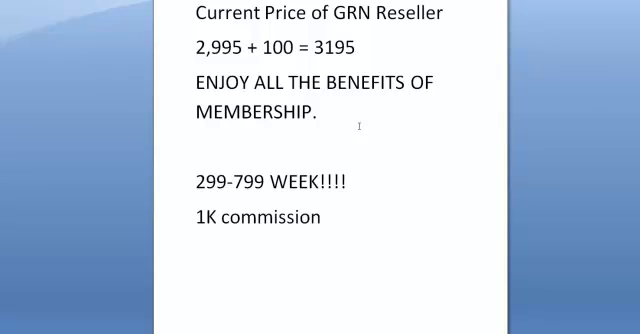
{"action": "left_click", "coordinate": [328, 216]}
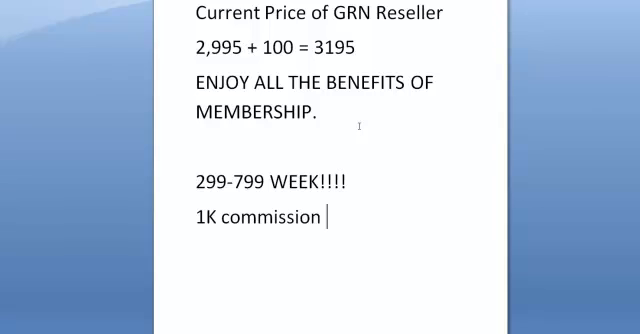
{"action": "type", "text": "2,995"}
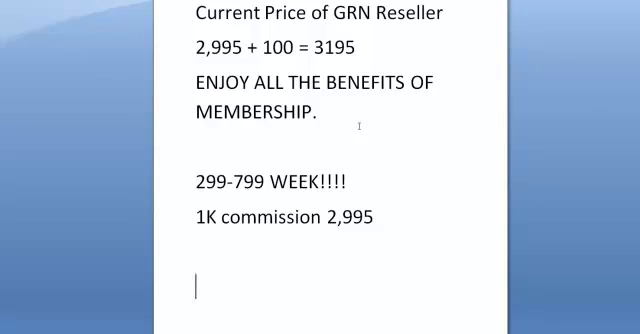
{"action": "mouse_move", "coordinate": [476, 188]}
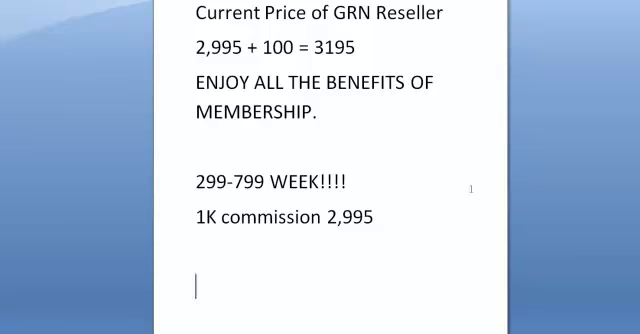
{"action": "scroll", "scroll_direction": "down", "scroll_amount": 3}
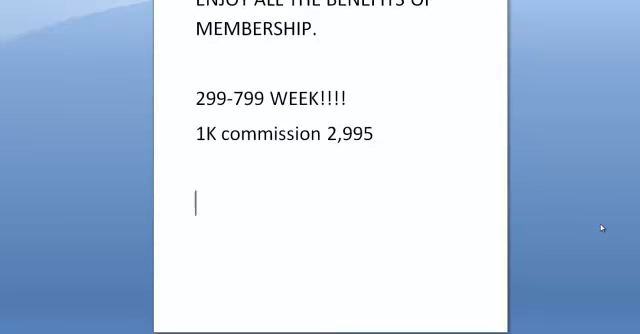
{"action": "scroll", "scroll_direction": "down", "scroll_amount": 3}
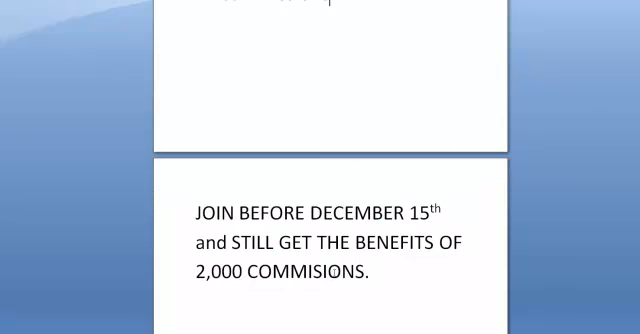
Scroll down to reveal the text from selling just 2 memberships to CRAZY
{"action": "scroll", "scroll_direction": "down", "scroll_amount": 3}
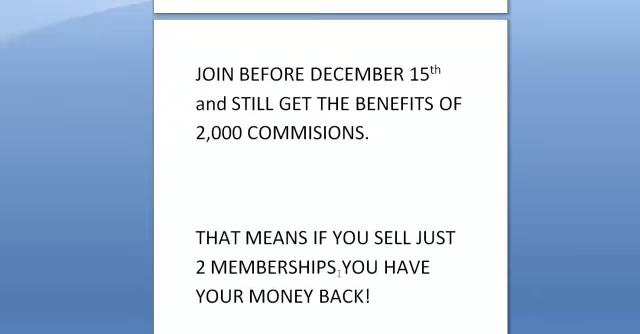
{"action": "scroll", "scroll_direction": "down", "scroll_amount": 3}
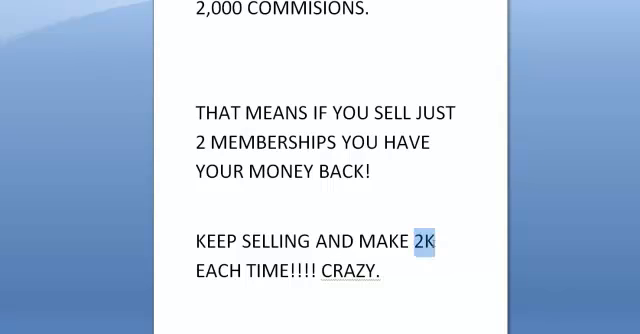
{"action": "left_click_drag", "start_coordinate": [420, 240], "coordinate": [386, 272]}
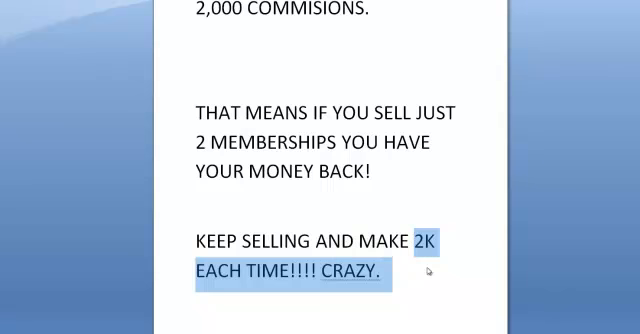
{"action": "left_click", "coordinate": [430, 272]}
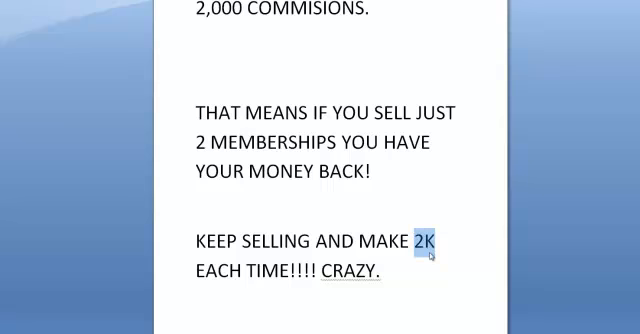
{"action": "scroll", "scroll_direction": "down", "scroll_amount": 3}
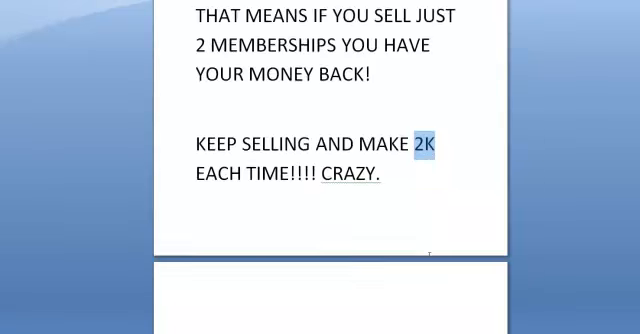
{"action": "scroll", "scroll_direction": "up", "scroll_amount": 3}
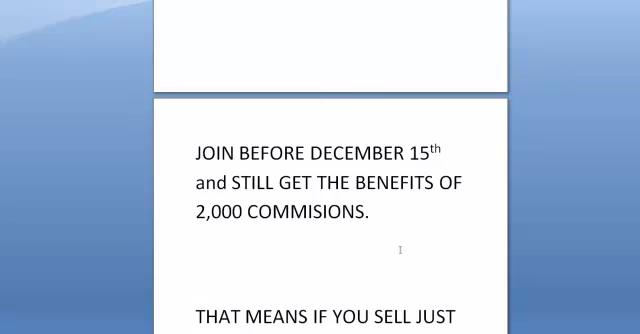
Briefly highlight '2K EACH TIME!!!! CRAZY.' then scroll on to the 'What is even crazier' page
{"action": "scroll", "scroll_direction": "down", "scroll_amount": 3}
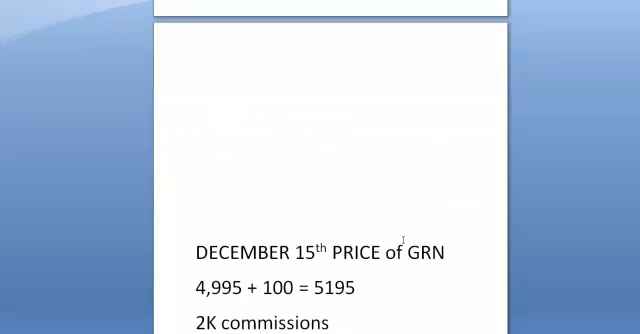
{"action": "scroll", "scroll_direction": "down", "scroll_amount": 3}
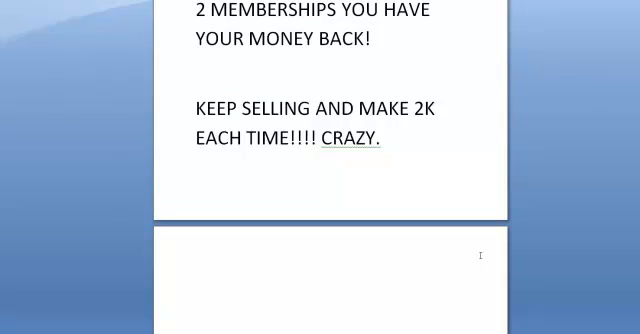
{"action": "mouse_move", "coordinate": [384, 160]}
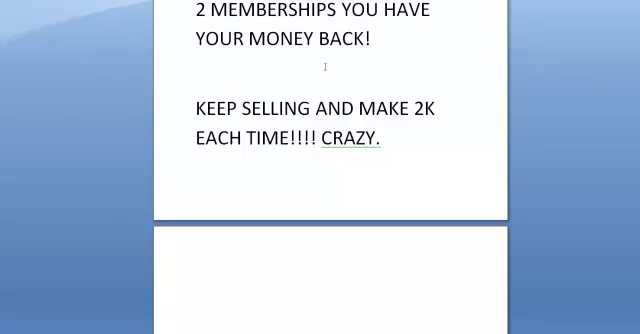
{"action": "left_click_drag", "start_coordinate": [414, 108], "coordinate": [392, 140]}
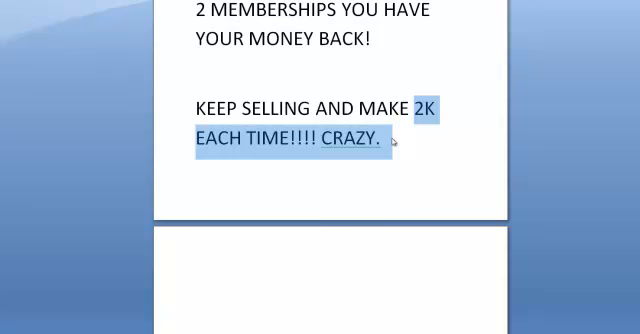
{"action": "left_click", "coordinate": [390, 142]}
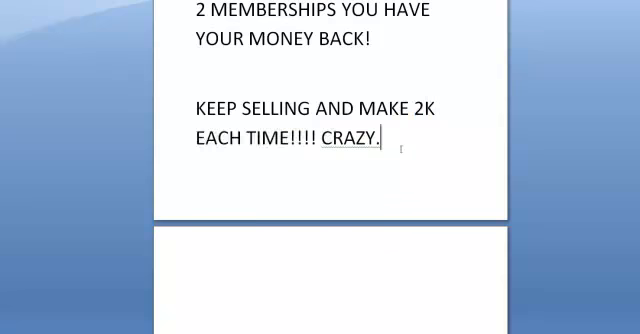
{"action": "scroll", "scroll_direction": "down", "scroll_amount": 3}
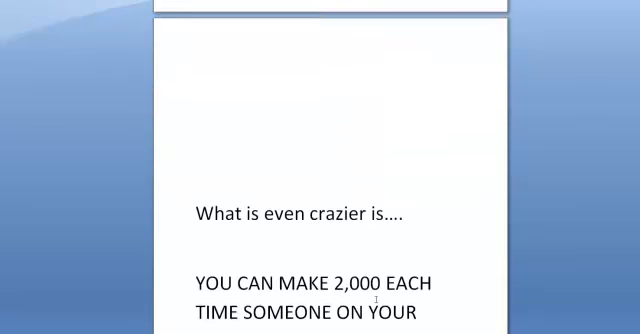